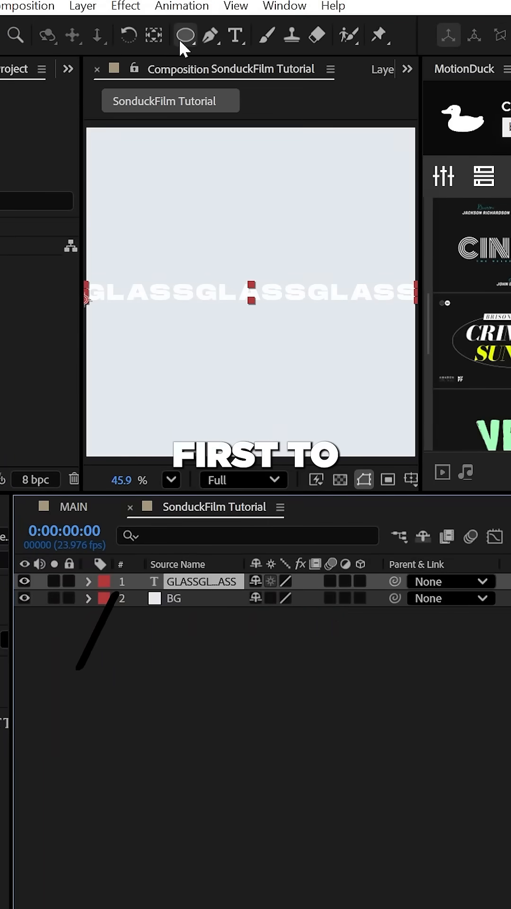
# Draw a circular Mask 1 on the GLASS text layer and reveal its Path Options
pyautogui.click(185, 36)
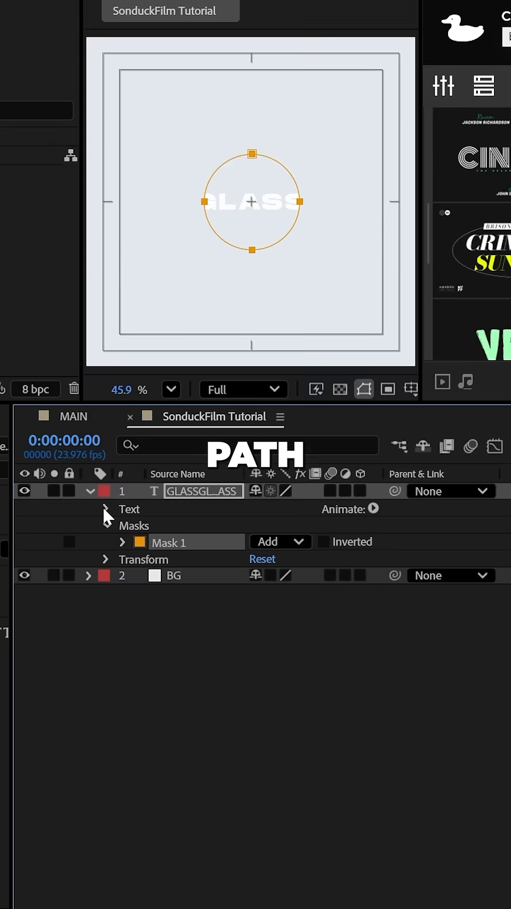
pyautogui.click(313, 526)
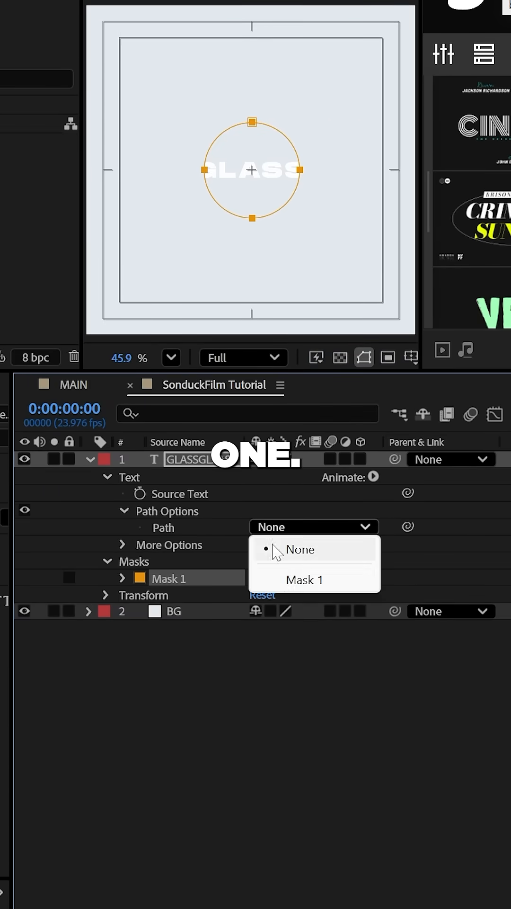
# Set the text path to Mask 1 and keyframe First Margin at 595.5
pyautogui.click(304, 579)
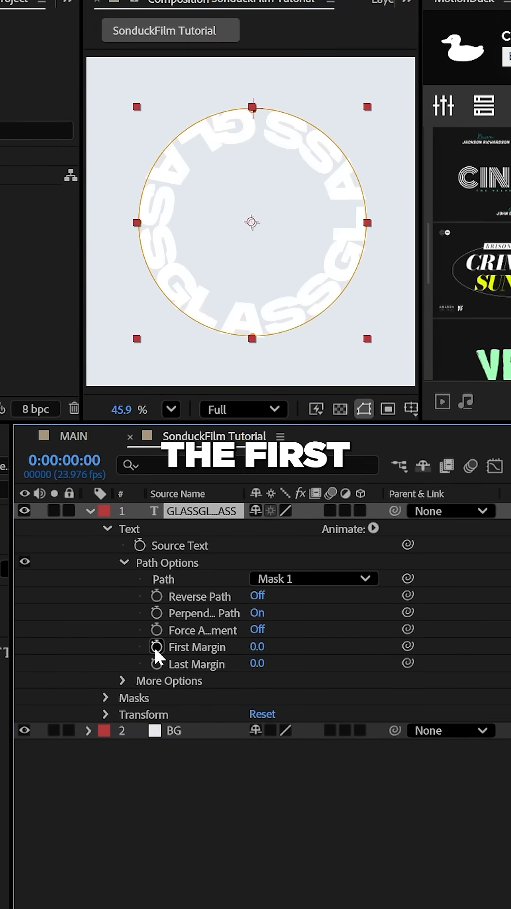
pyautogui.click(156, 647)
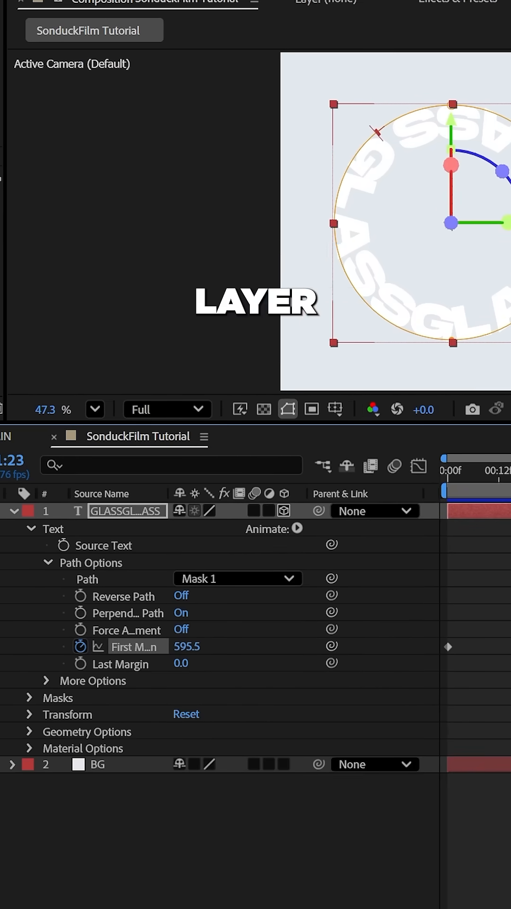
# Enable per-character 3D and add a rotation animator with Y Rotation 90
pyautogui.click(266, 408)
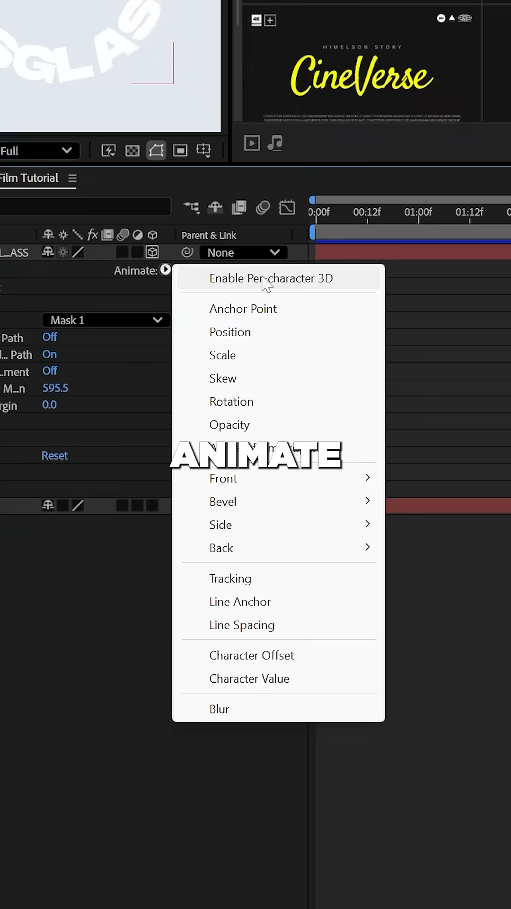
pyautogui.click(271, 278)
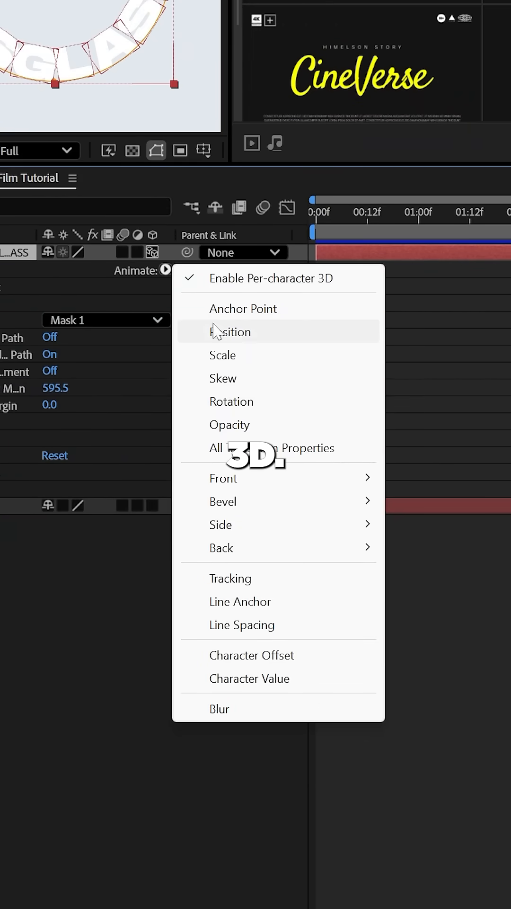
pyautogui.click(230, 401)
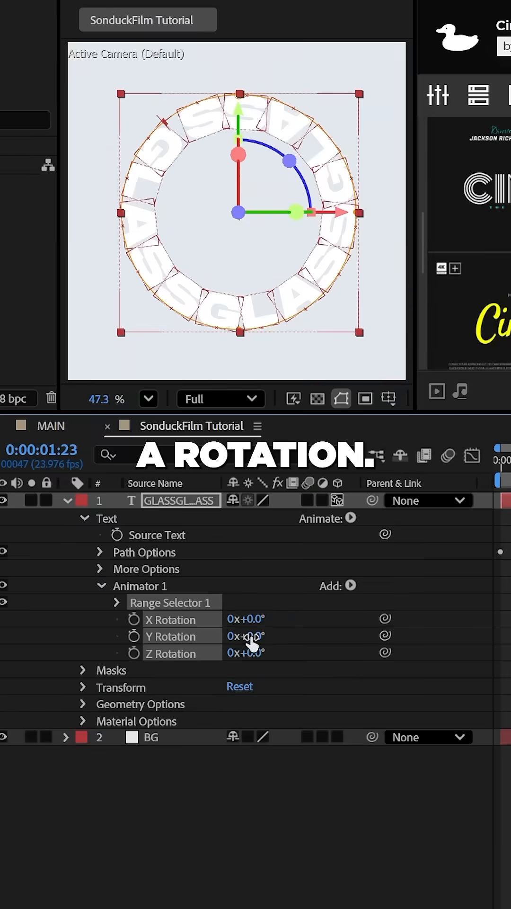
pyautogui.write('90')
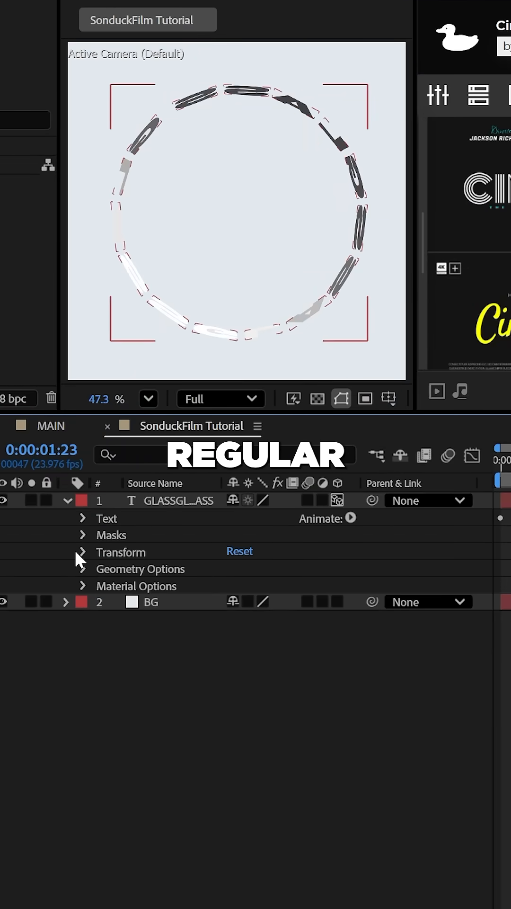
# Tilt the layer via Transform and scrub the letters' Extrusion Depth upward
pyautogui.click(82, 552)
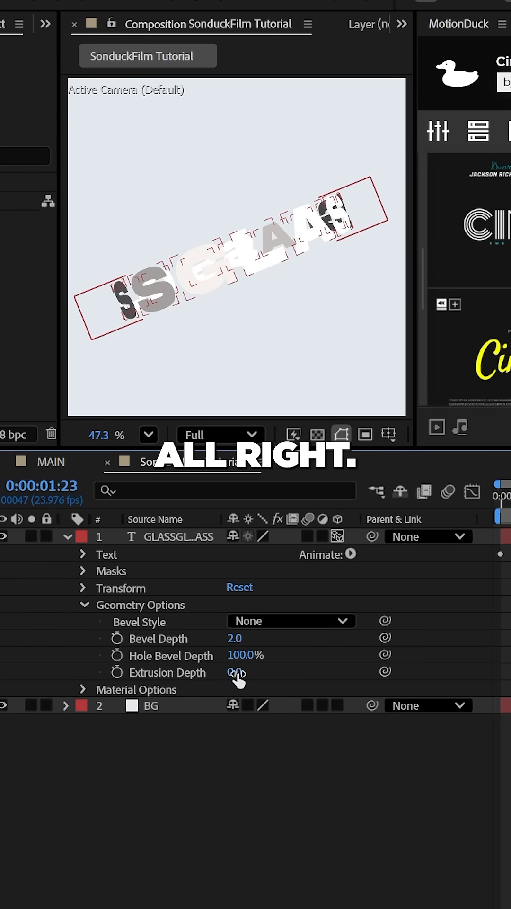
pyautogui.moveTo(236, 672); pyautogui.dragTo(316, 672)
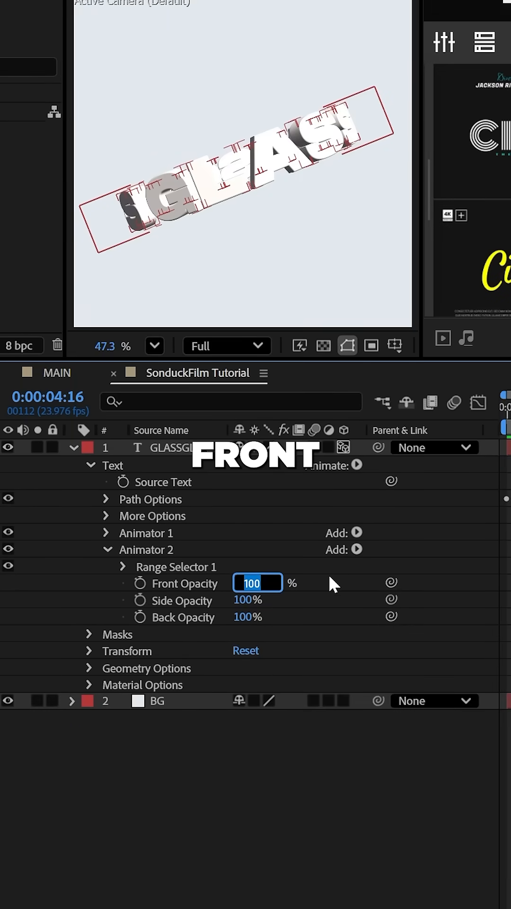
# Set Animator 2's Front Opacity to 40
pyautogui.write('40')
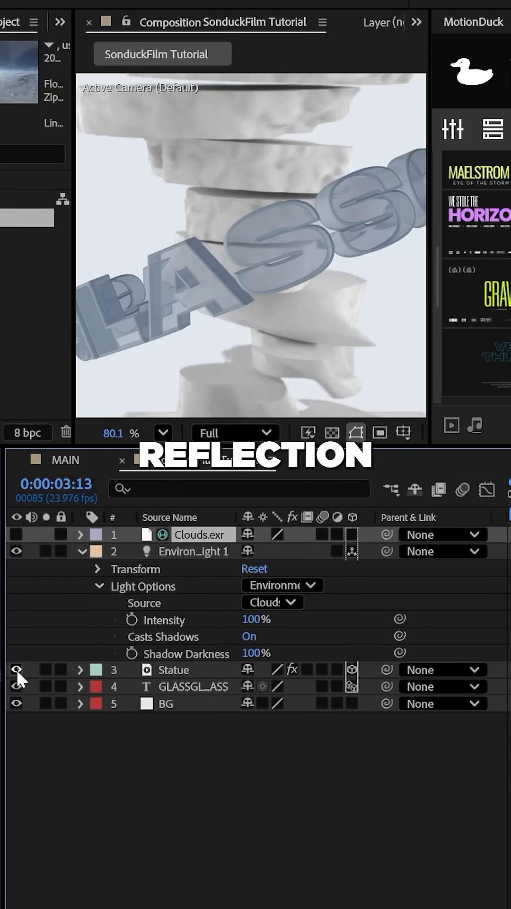
# Turn off the Statue layer's eye switch
pyautogui.click(18, 670)
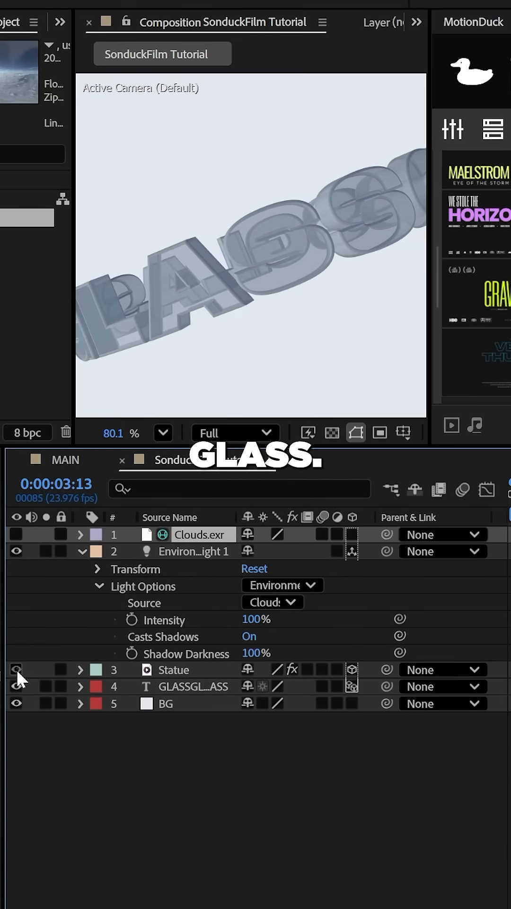